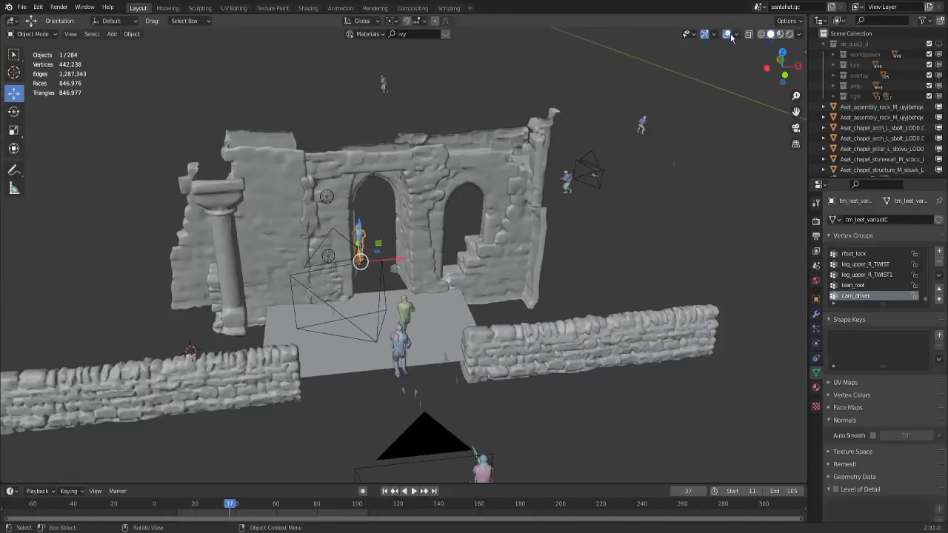
pyautogui.moveTo(730, 35)
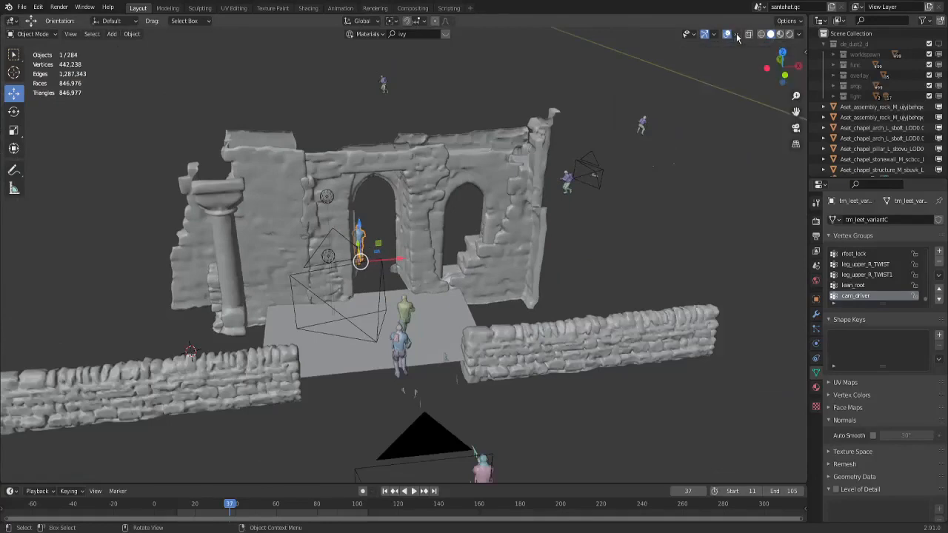
# Step: Switch off the 3D viewport overlays from the header's Overlays dropdown
pyautogui.click(736, 34)
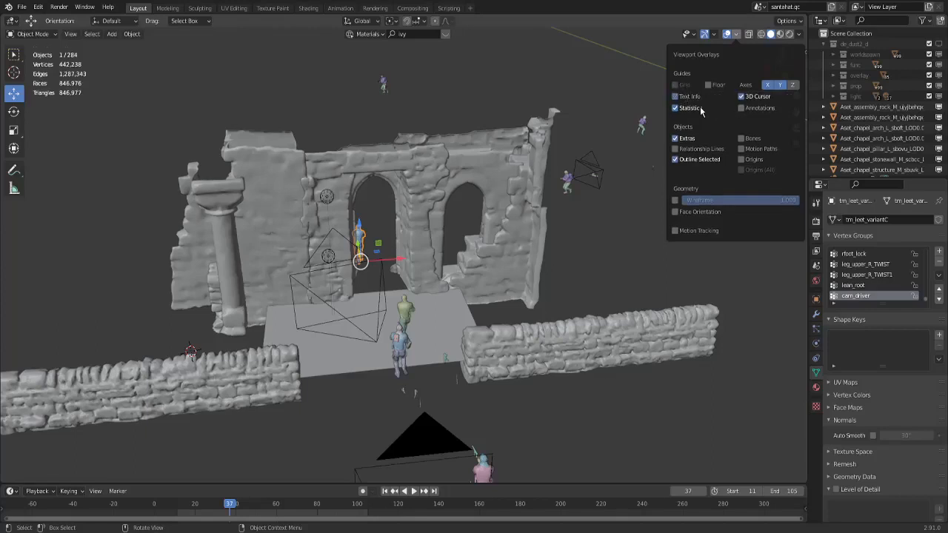
pyautogui.click(728, 34)
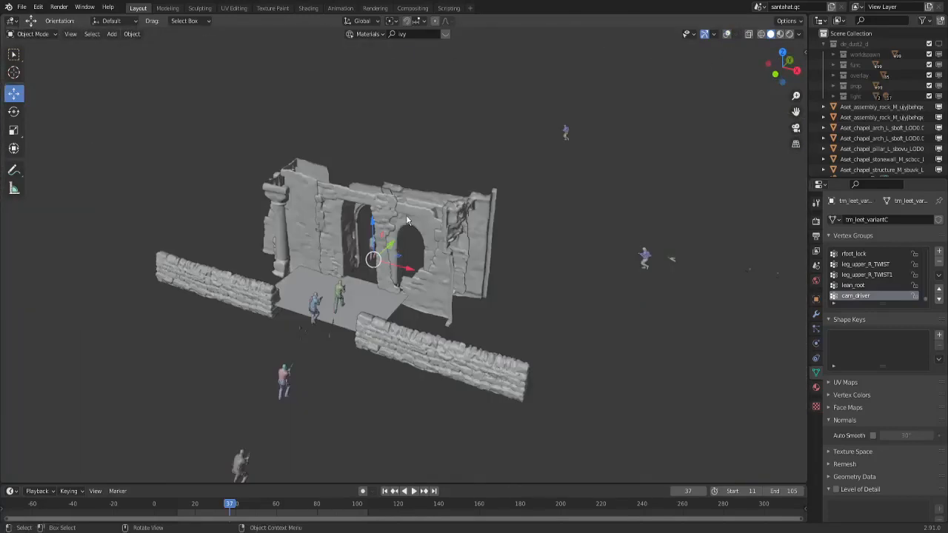
pyautogui.scroll(-3)
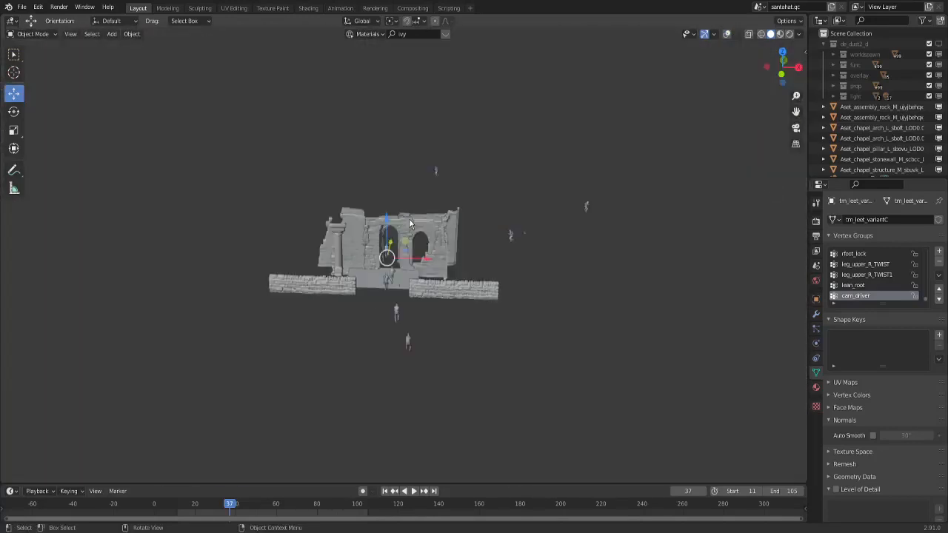
pyautogui.click(730, 35)
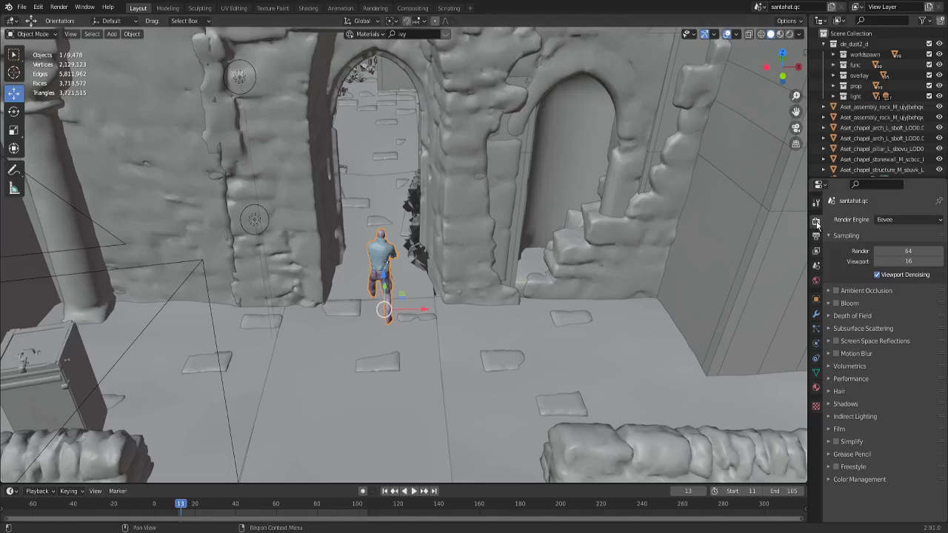
pyautogui.moveTo(816, 223)
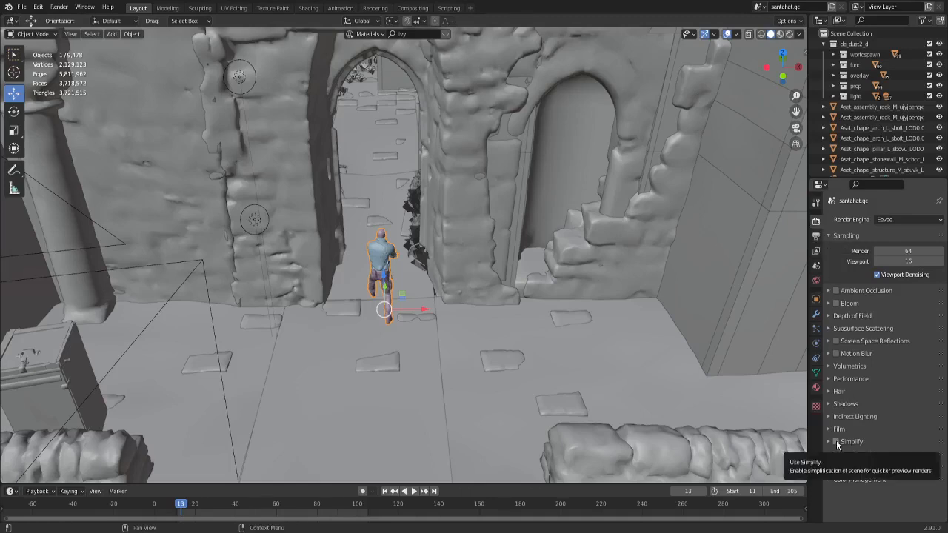
# Step: Enable Simplify in the Eevee Render Properties for the chapel scene
pyautogui.click(835, 442)
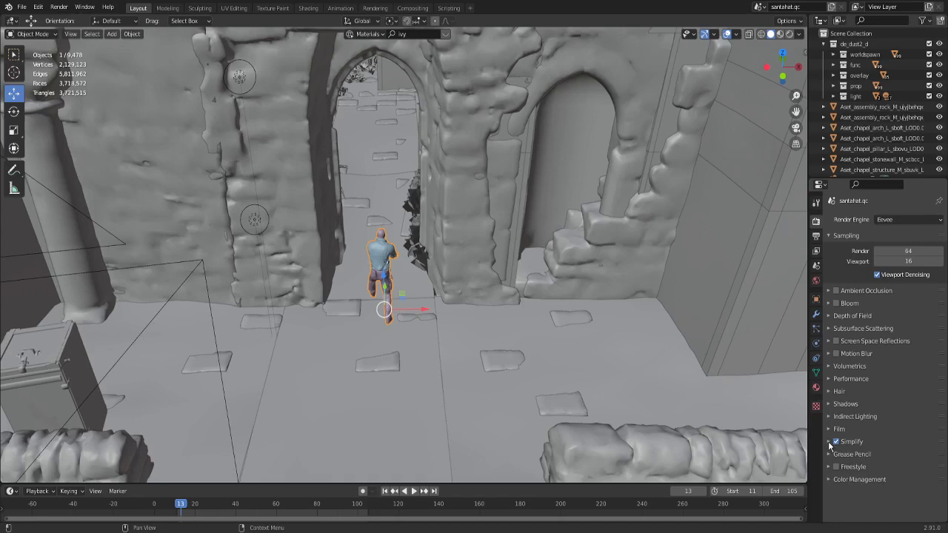
pyautogui.moveTo(829, 416)
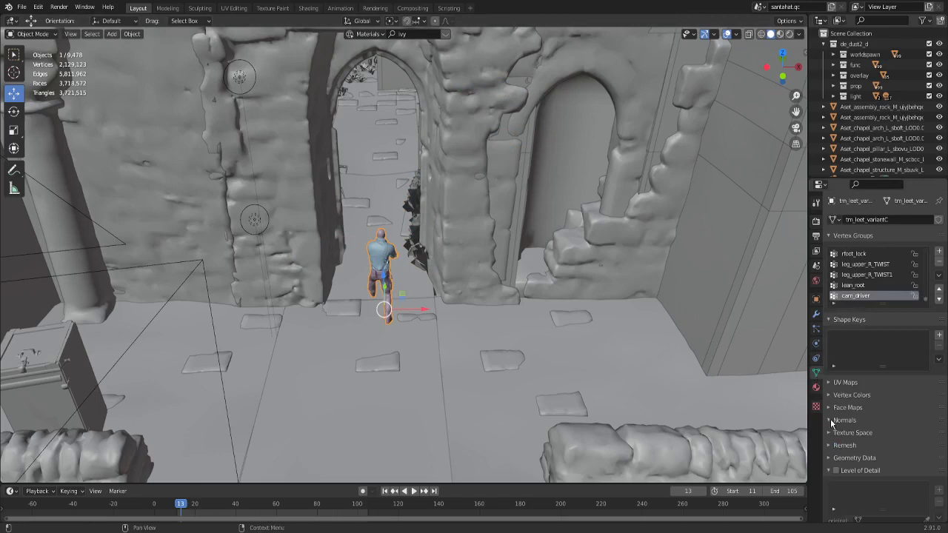
# Step: Expand the character mesh's Normals panel so Auto Smooth stays off, and orbit around the character
pyautogui.click(844, 420)
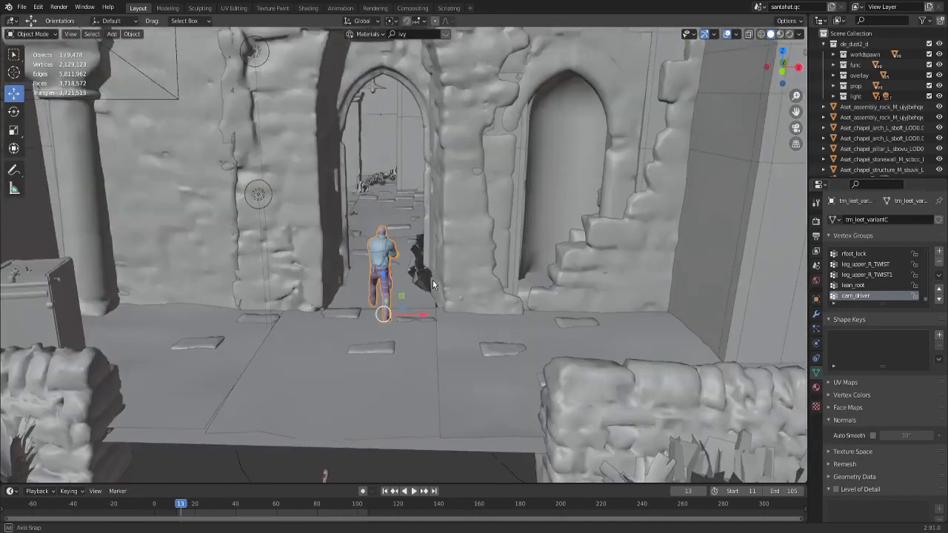
pyautogui.moveTo(434, 285); pyautogui.dragTo(437, 304)
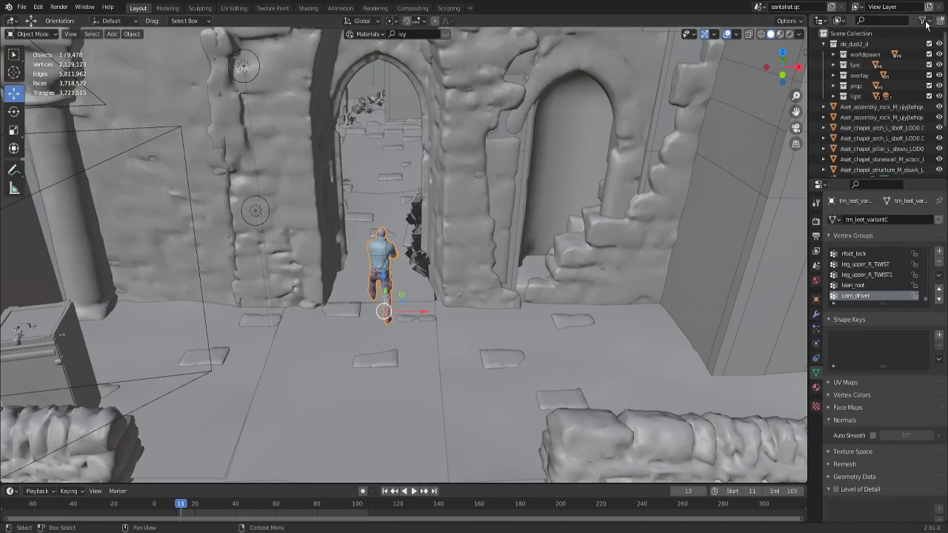
# Step: Hide the map collection via the Outliner filter, leaving 284 objects around the archway
pyautogui.click(922, 21)
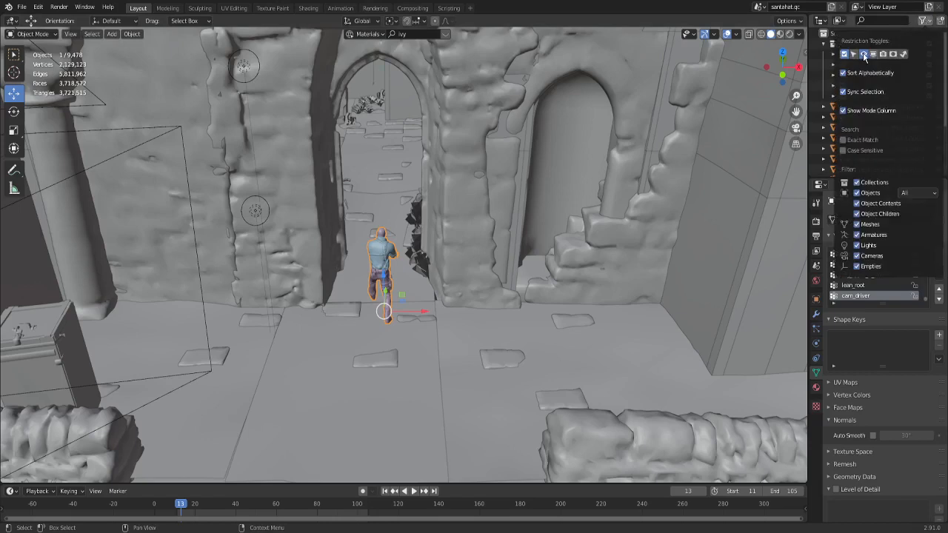
pyautogui.moveTo(864, 54)
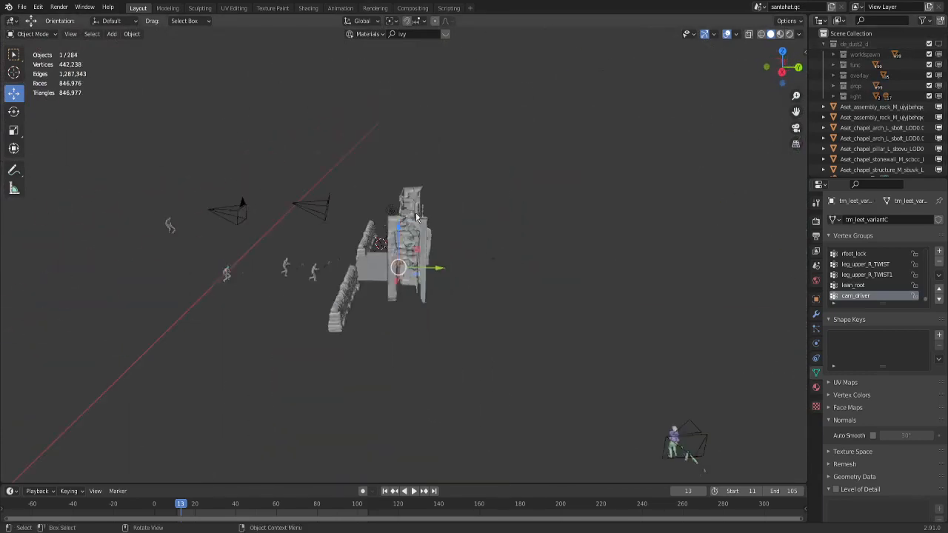
pyautogui.moveTo(400, 267); pyautogui.dragTo(537, 240)
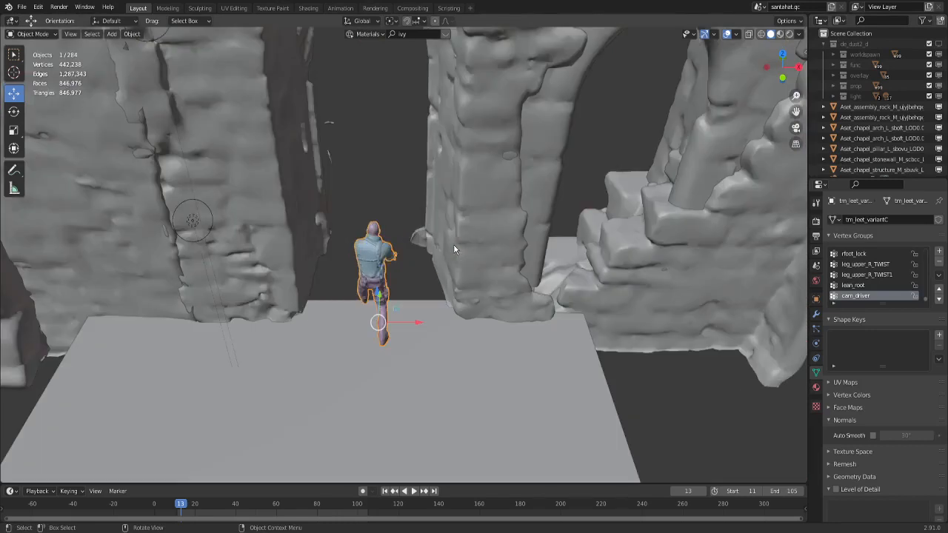
pyautogui.moveTo(454, 249); pyautogui.dragTo(464, 239)
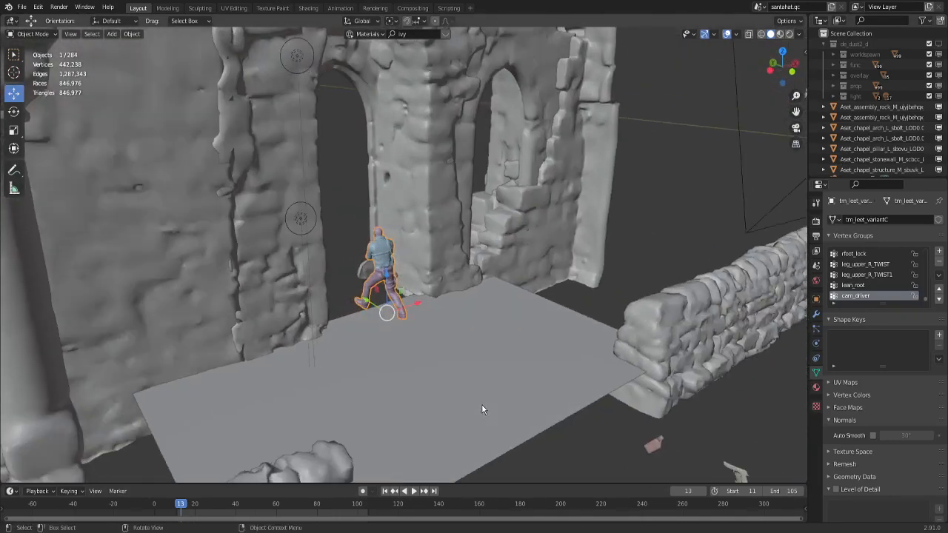
# Step: Set the Timeline playback Sync mode to Frame Dropping
pyautogui.moveTo(481, 410); pyautogui.dragTo(454, 410)
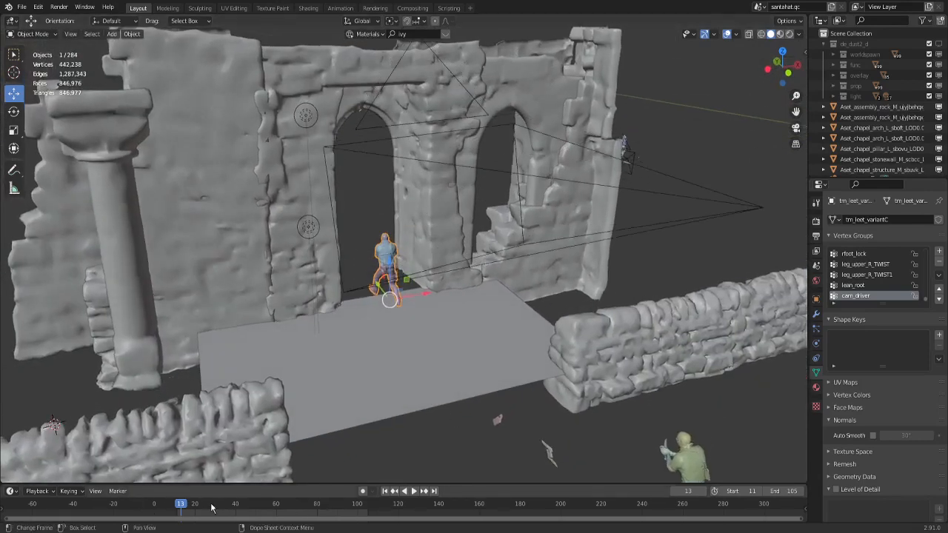
pyautogui.click(38, 491)
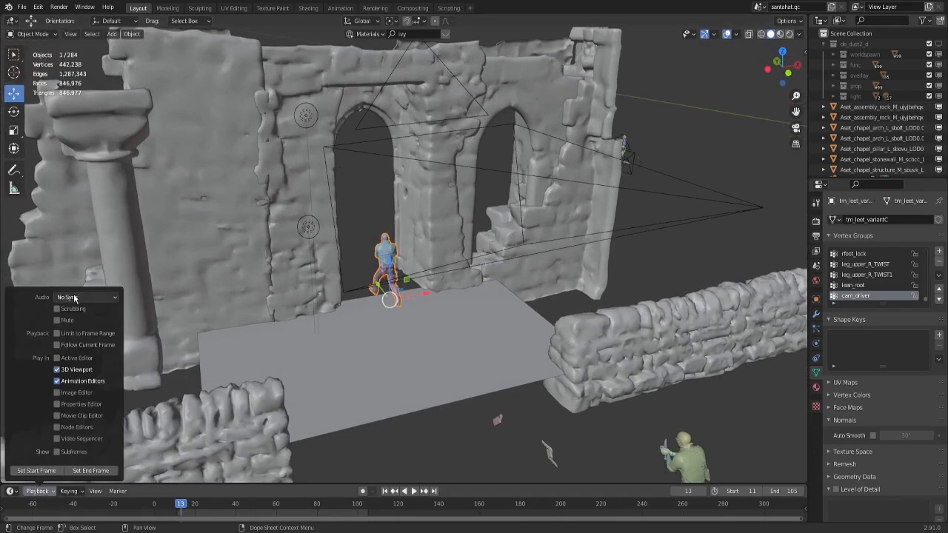
pyautogui.click(85, 297)
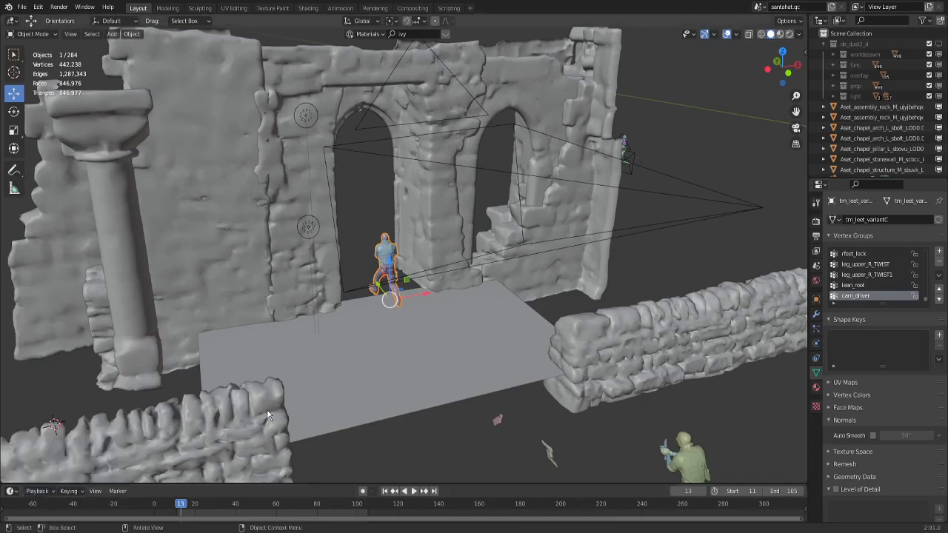
# Step: Play the animation, jump back to an earlier frame, then stop playback
pyautogui.click(404, 491)
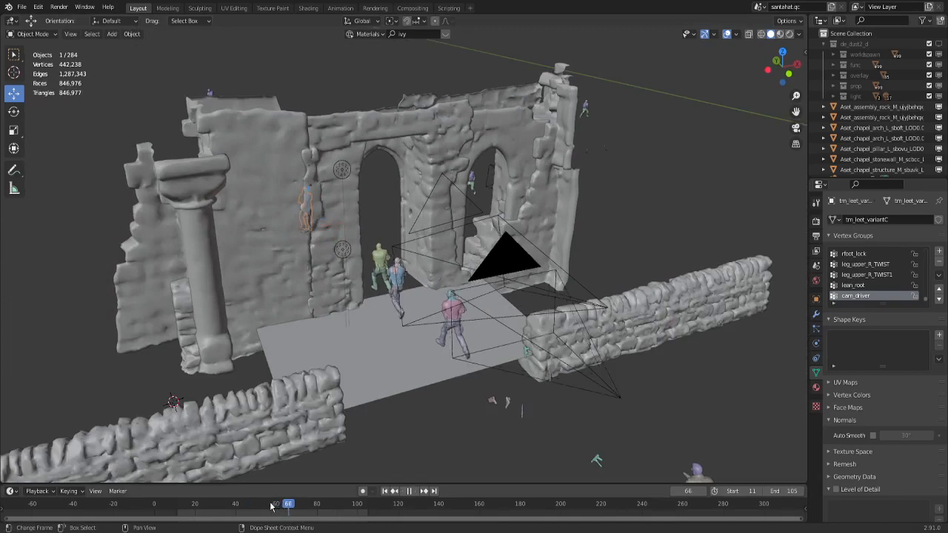
pyautogui.click(215, 504)
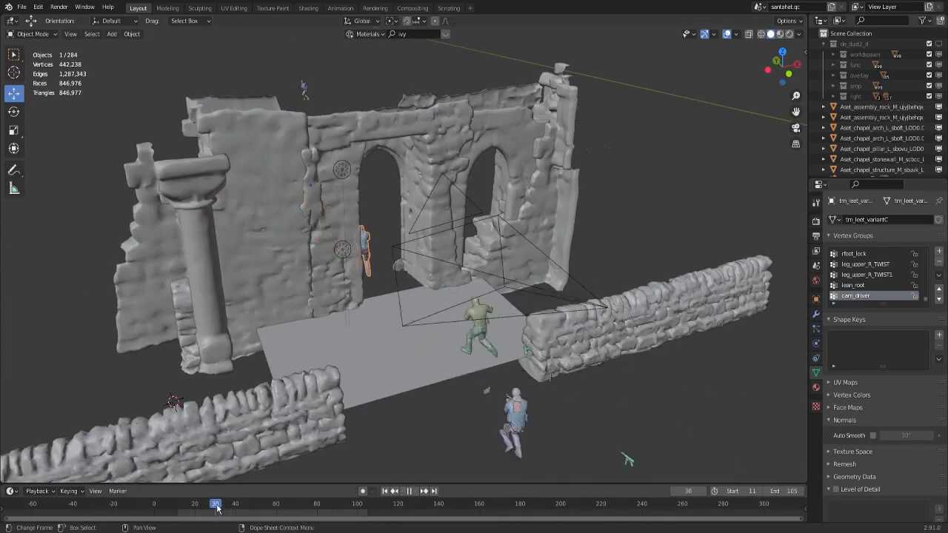
pyautogui.click(229, 503)
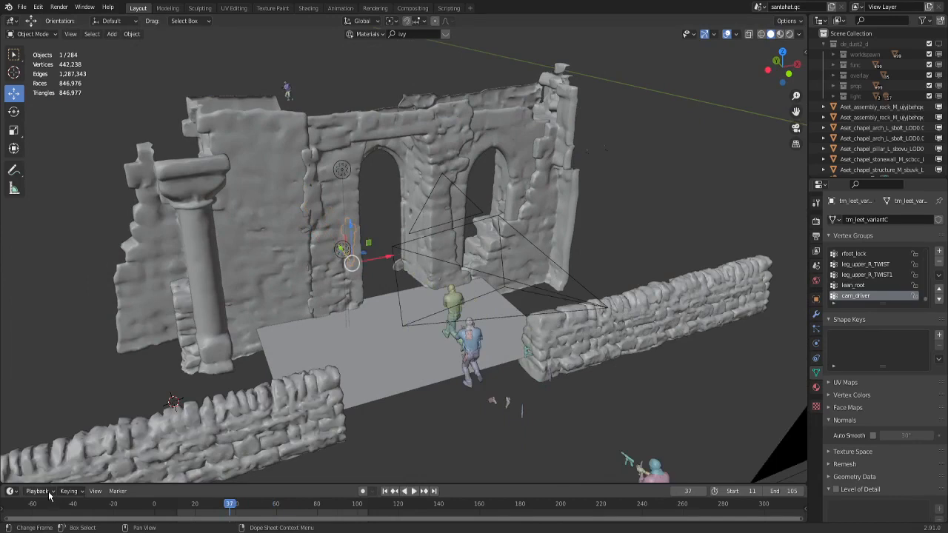